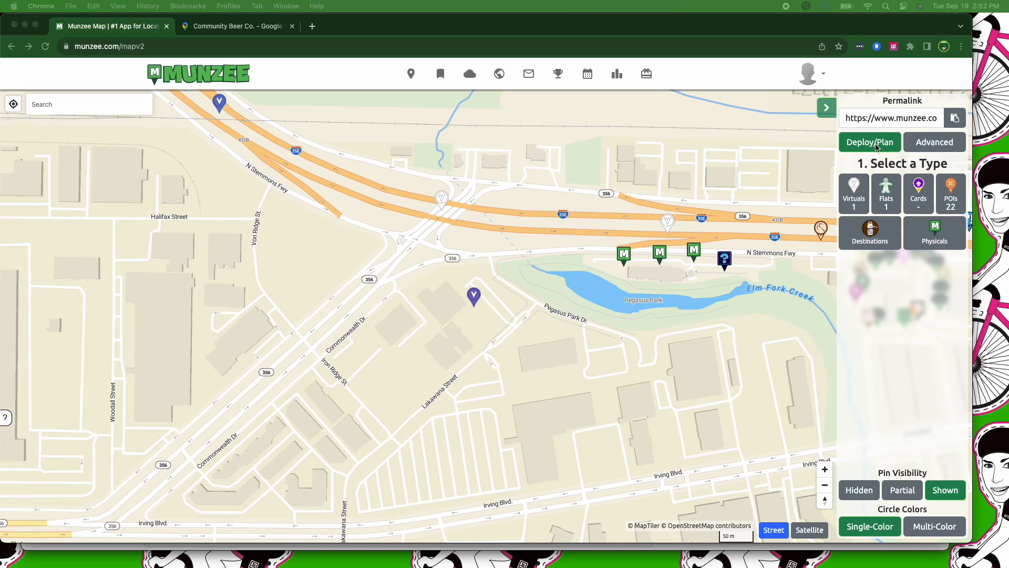
pyautogui.moveTo(875, 147)
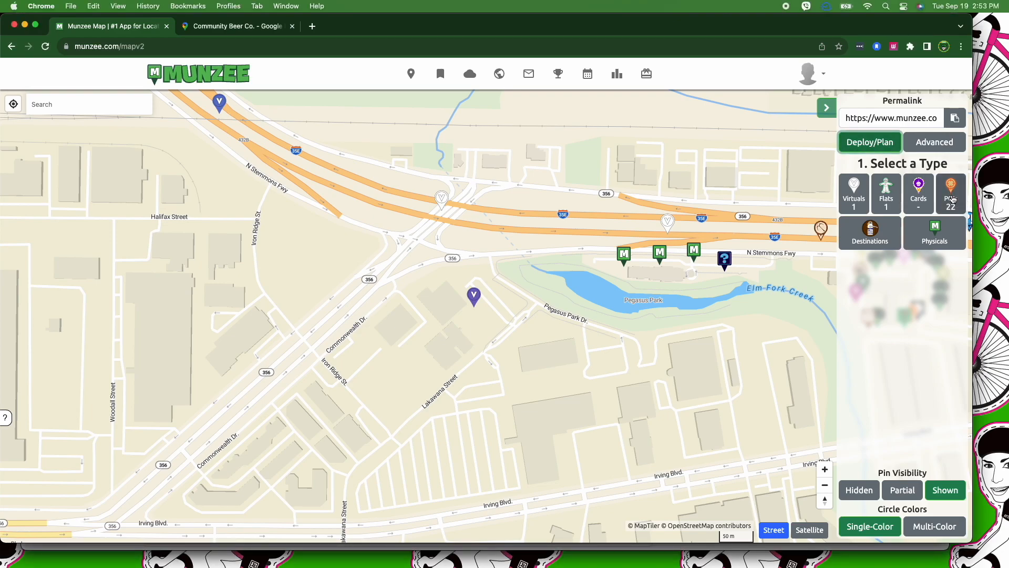
# Select POI Drink Depot from the POIs category as the munzee type
pyautogui.click(952, 193)
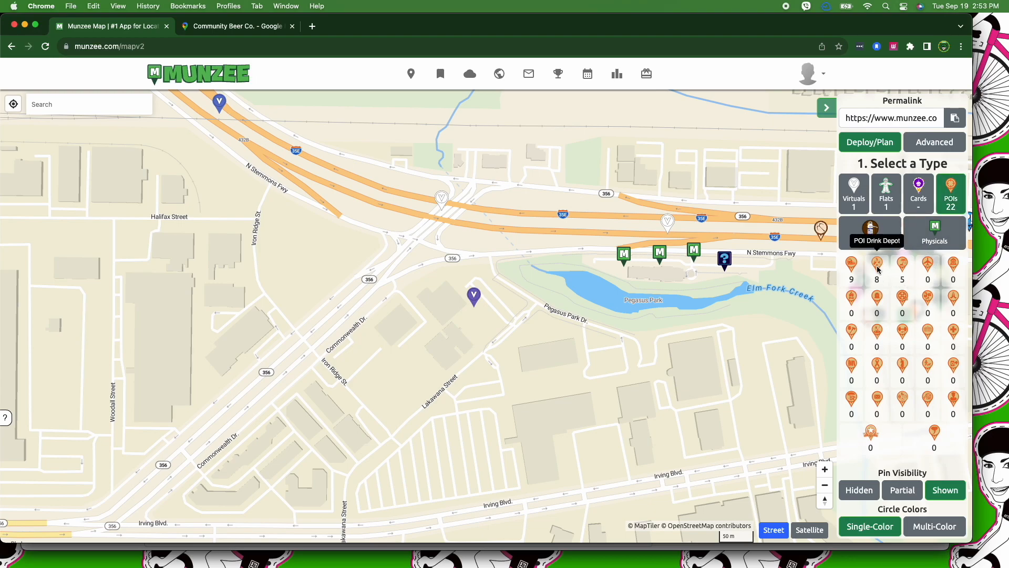
pyautogui.click(877, 264)
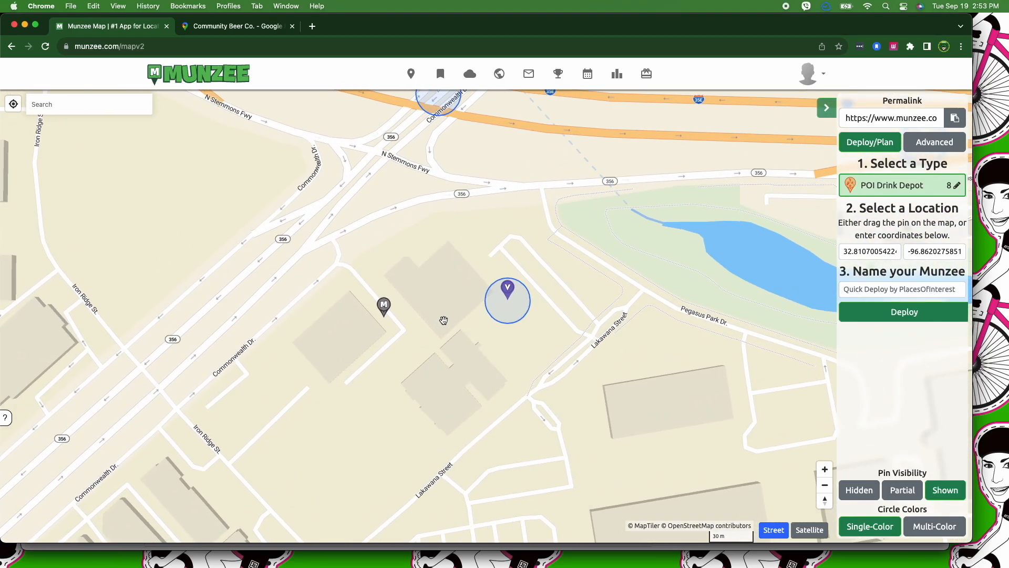
# Inspect the Community Beer Co. munzee, then drag the new pin onto the brewery building
pyautogui.click(507, 290)
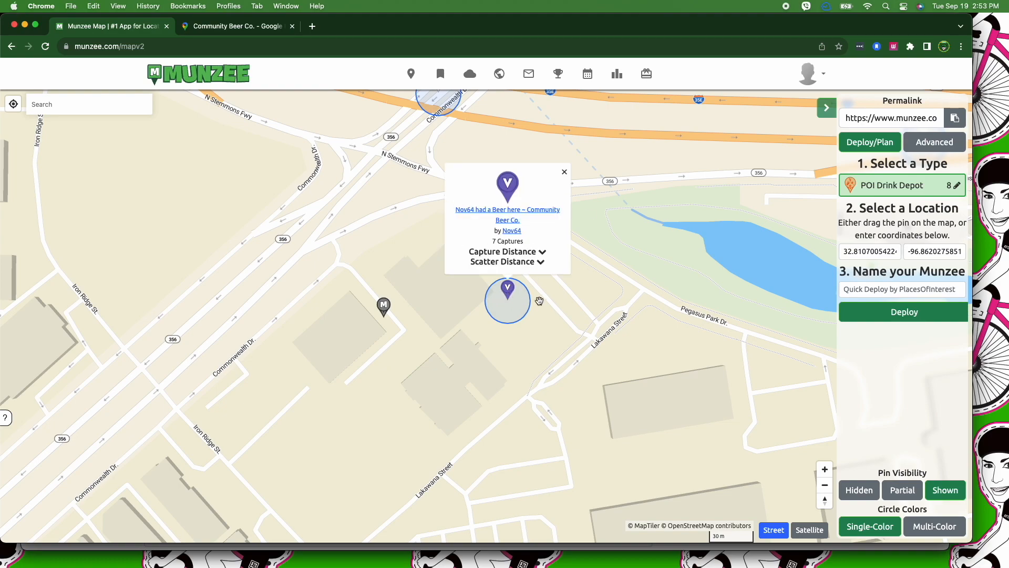
pyautogui.moveTo(384, 306)
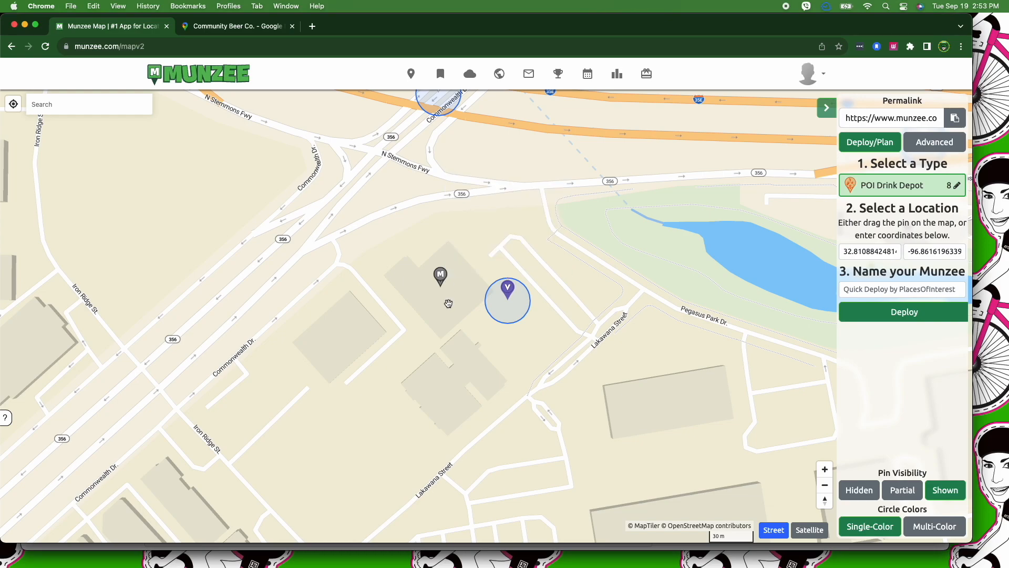
pyautogui.moveTo(441, 277); pyautogui.dragTo(454, 267)
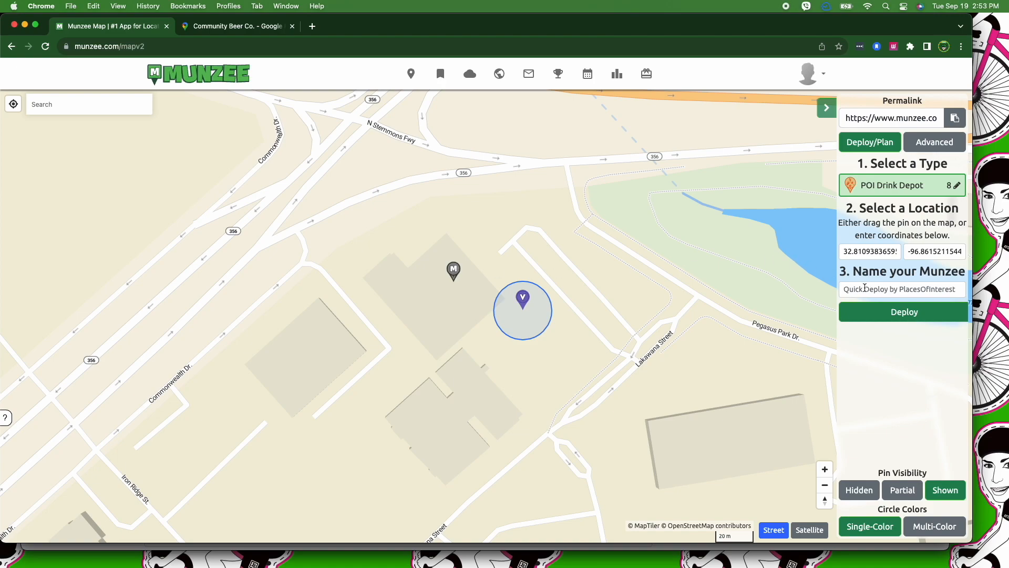
# Name the munzee 'Community Beer Company' and deploy it
pyautogui.write('Community Beer Company')
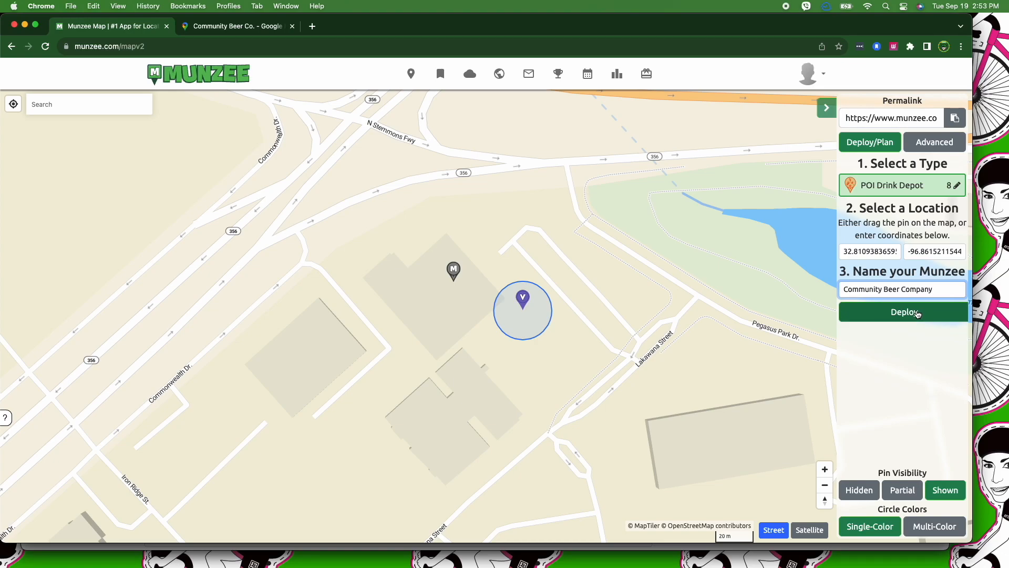
pyautogui.click(903, 311)
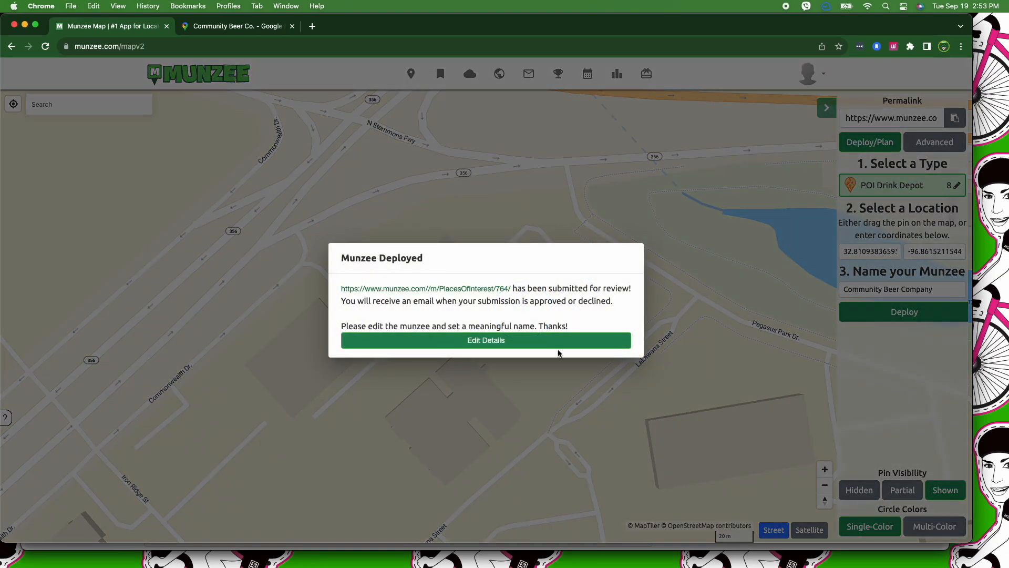
pyautogui.moveTo(479, 309)
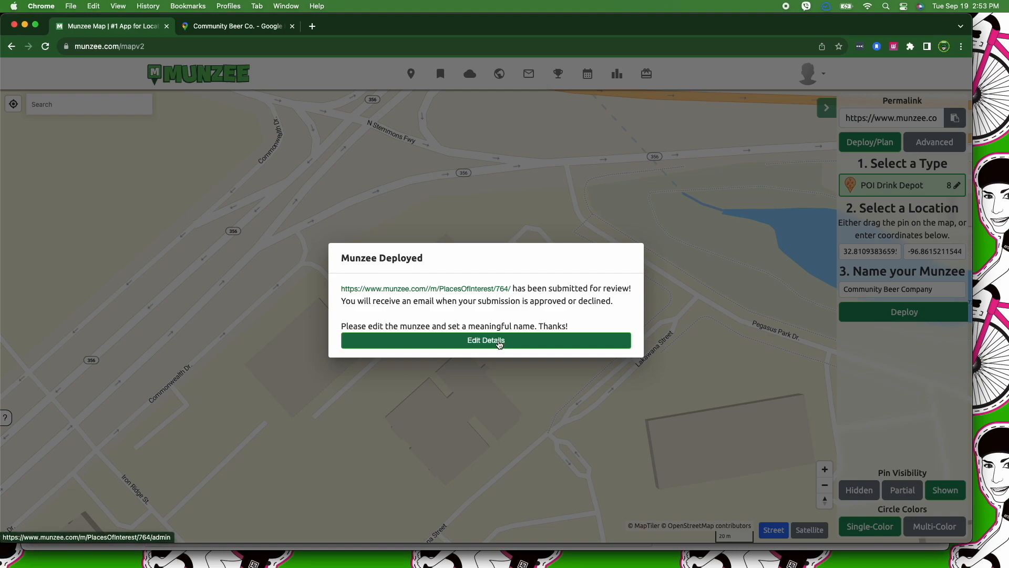
# Choose Edit Details in the Munzee Deployed dialog to reach the edit page
pyautogui.click(485, 340)
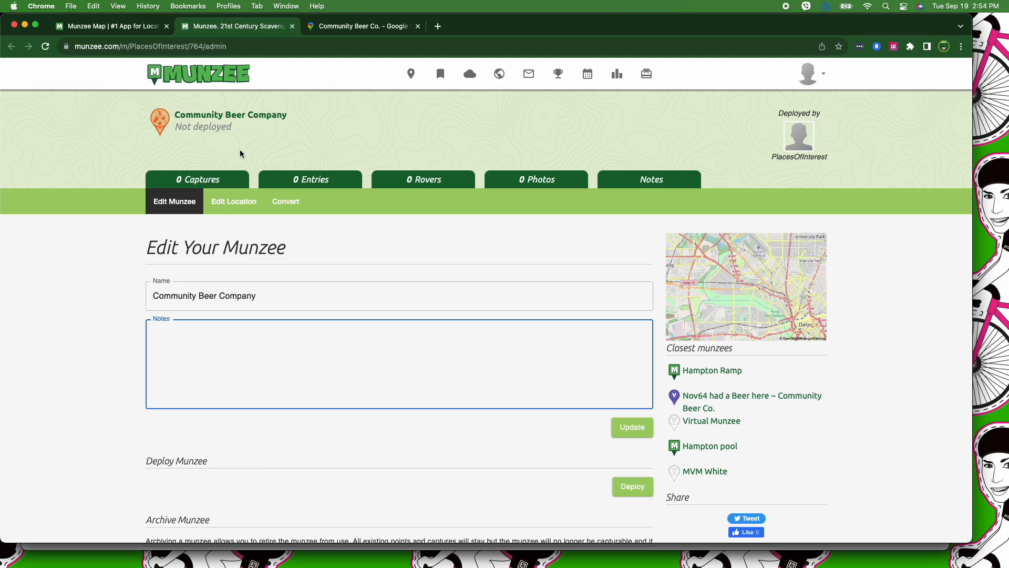
# Copy the brewery website from its Google Maps listing and return to the edit page
pyautogui.click(362, 26)
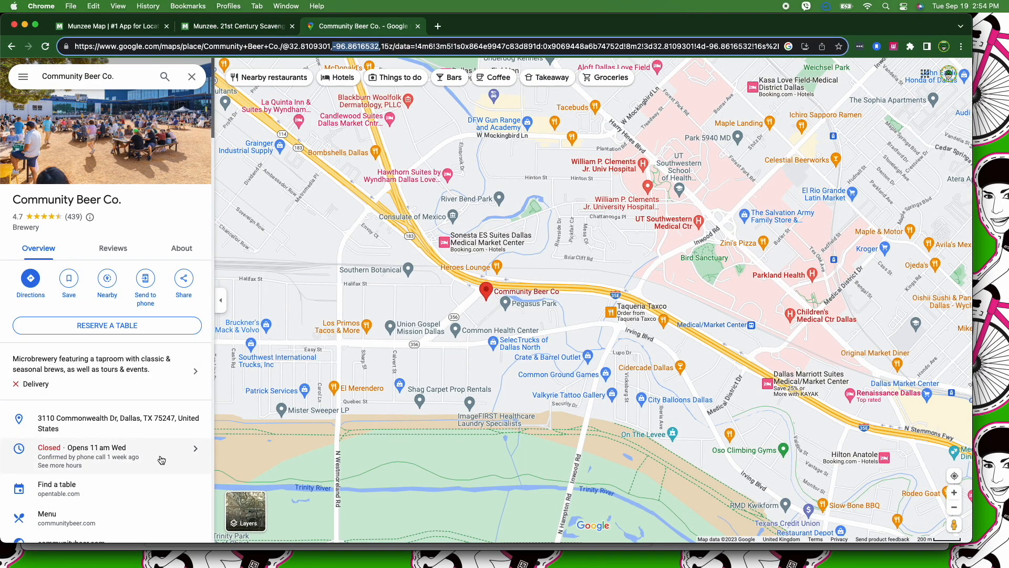
pyautogui.scroll(-3)
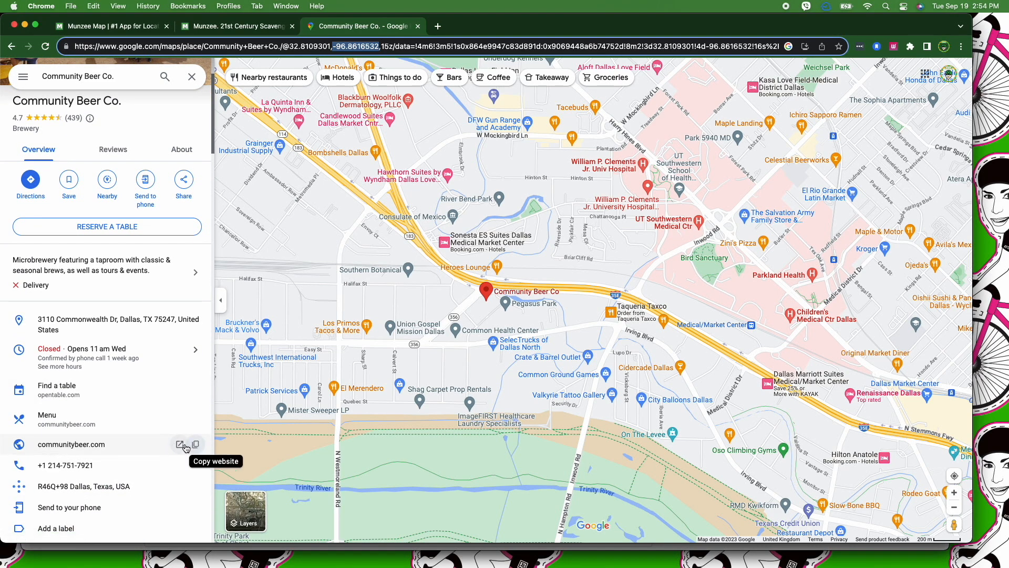
pyautogui.click(195, 444)
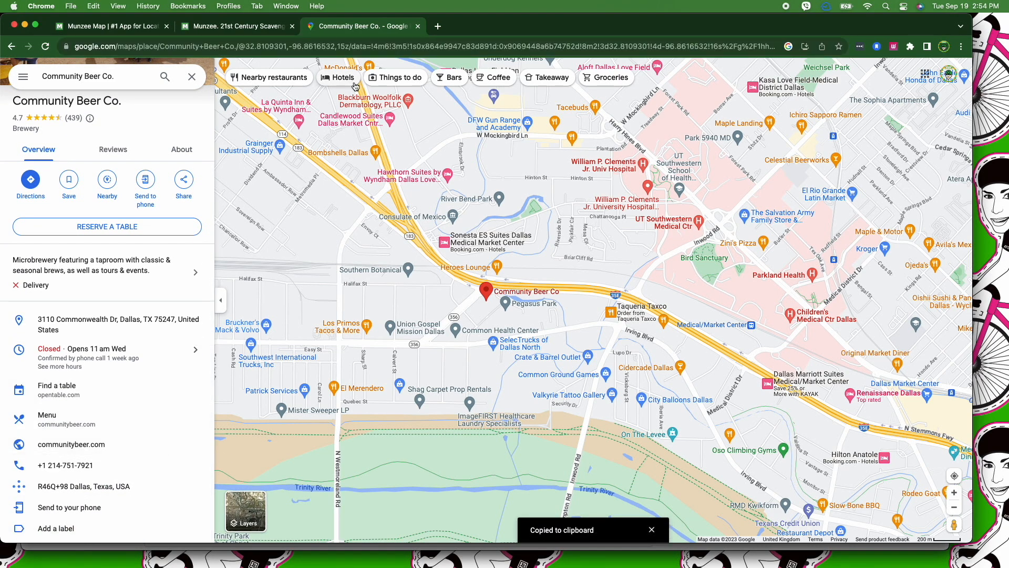
pyautogui.click(236, 26)
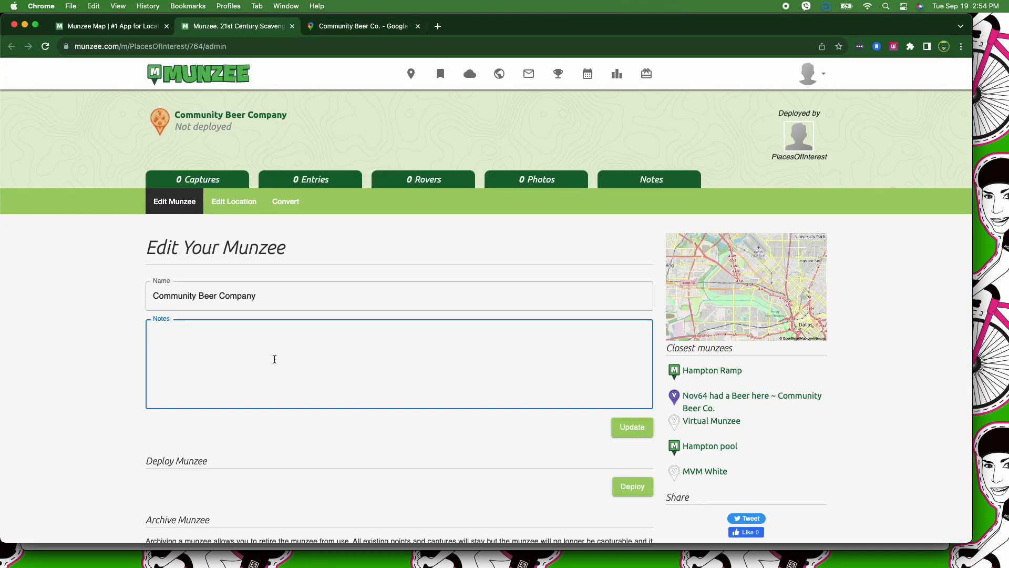
pyautogui.write('http://www.communitybeer.com/')
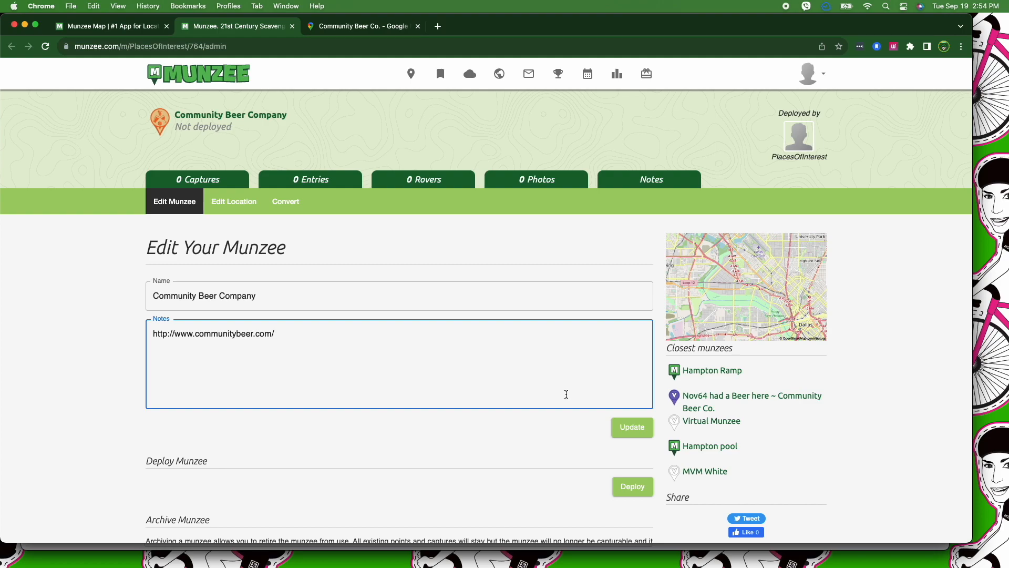
pyautogui.click(285, 299)
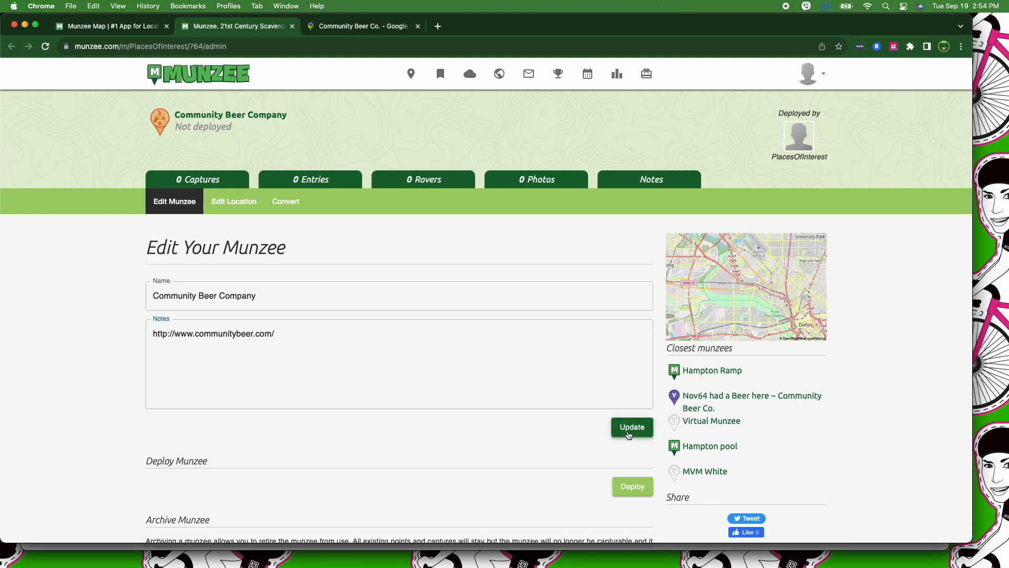
# Update the Community Beer Company munzee to save its name and website notes
pyautogui.click(631, 427)
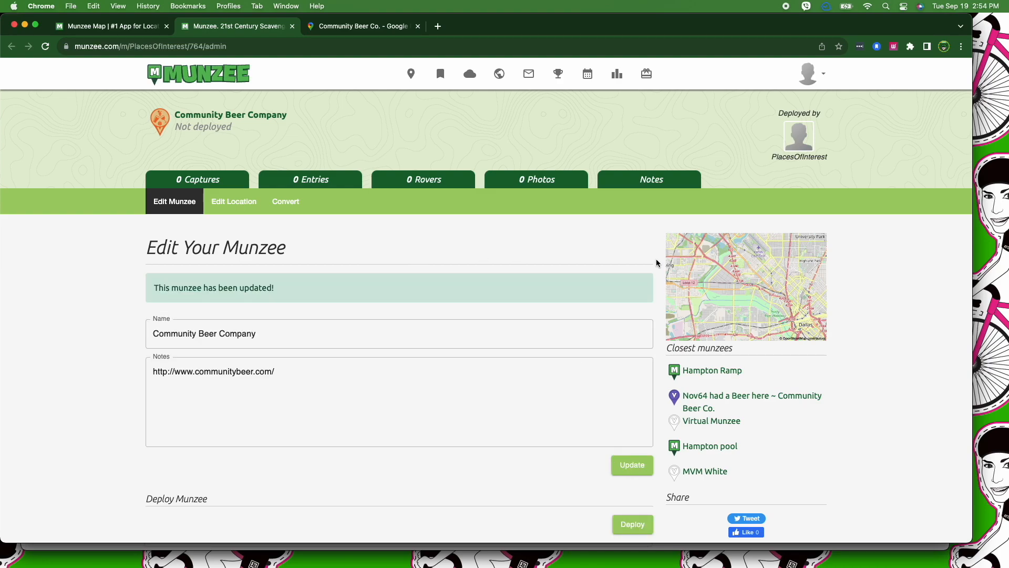
pyautogui.moveTo(672, 338)
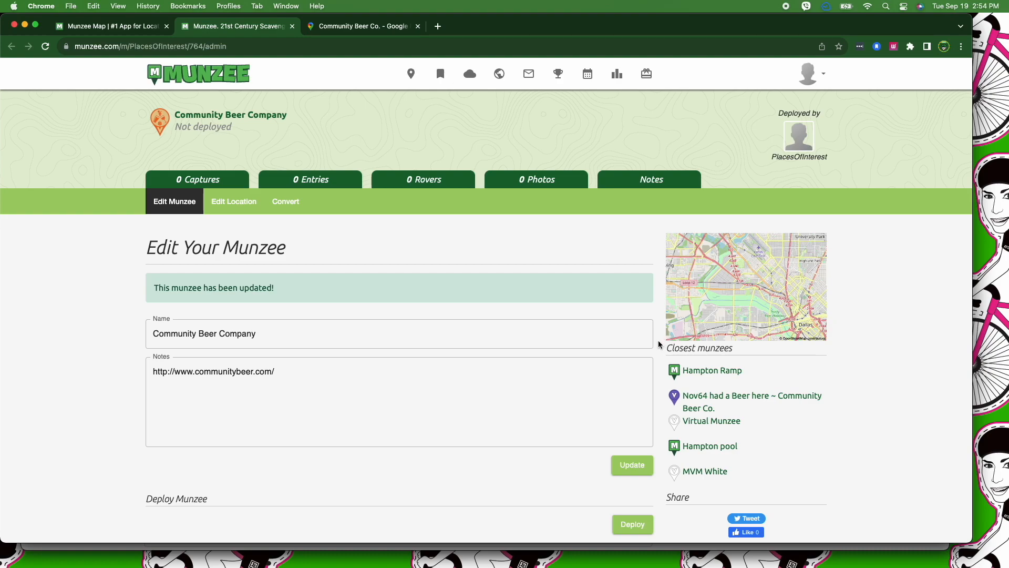
pyautogui.moveTo(652, 240)
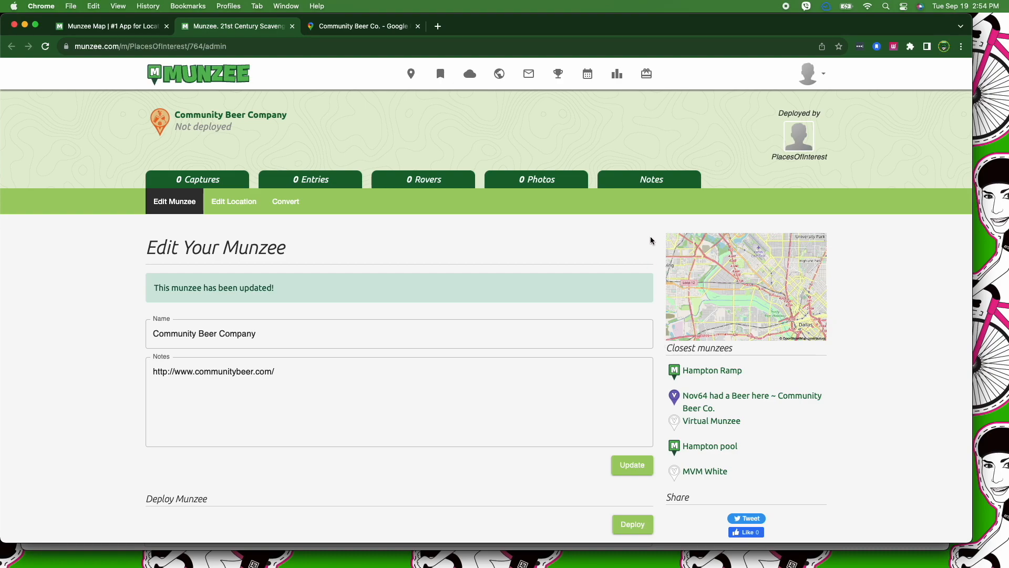